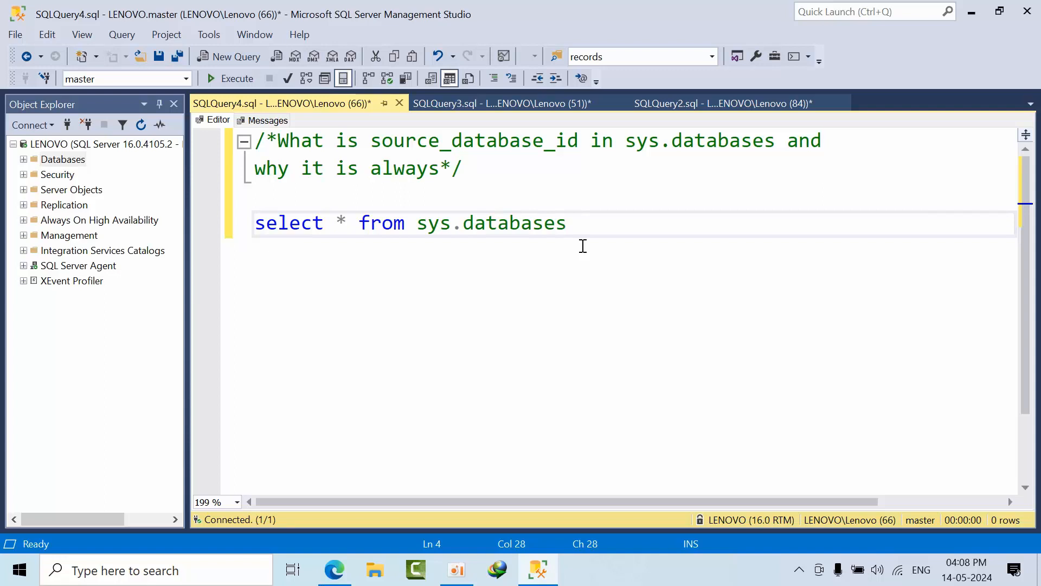
- Run SELECT * FROM sys.databases and check the source_database_id column, then return to the editor
triple_click(410, 223)
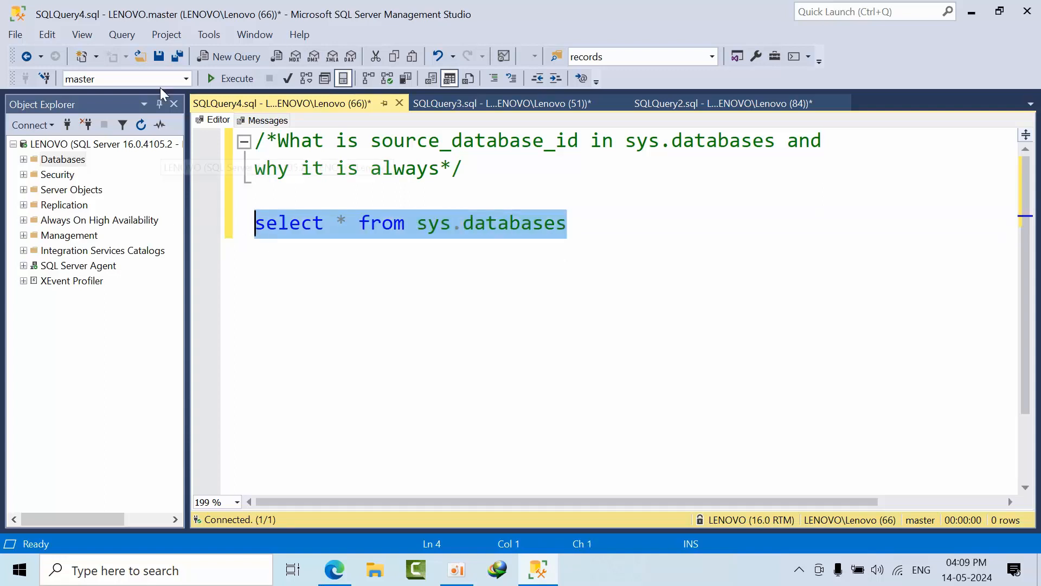
click(236, 78)
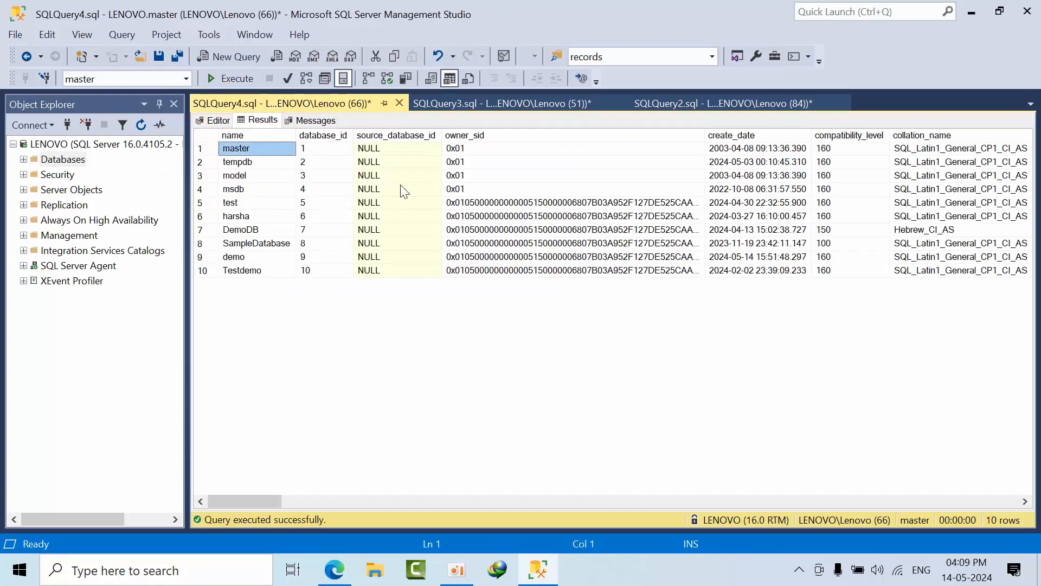
click(395, 135)
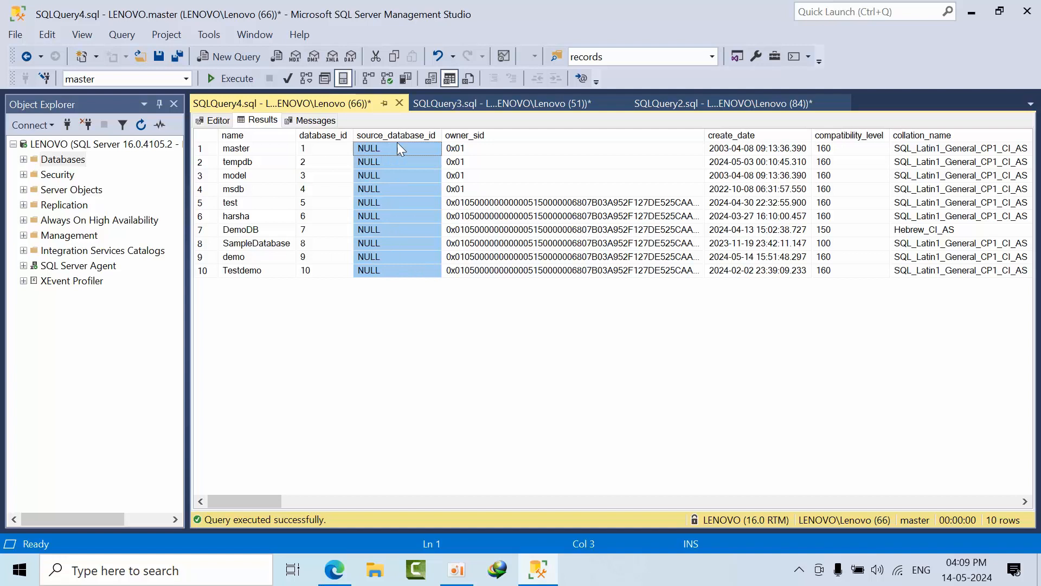
click(217, 121)
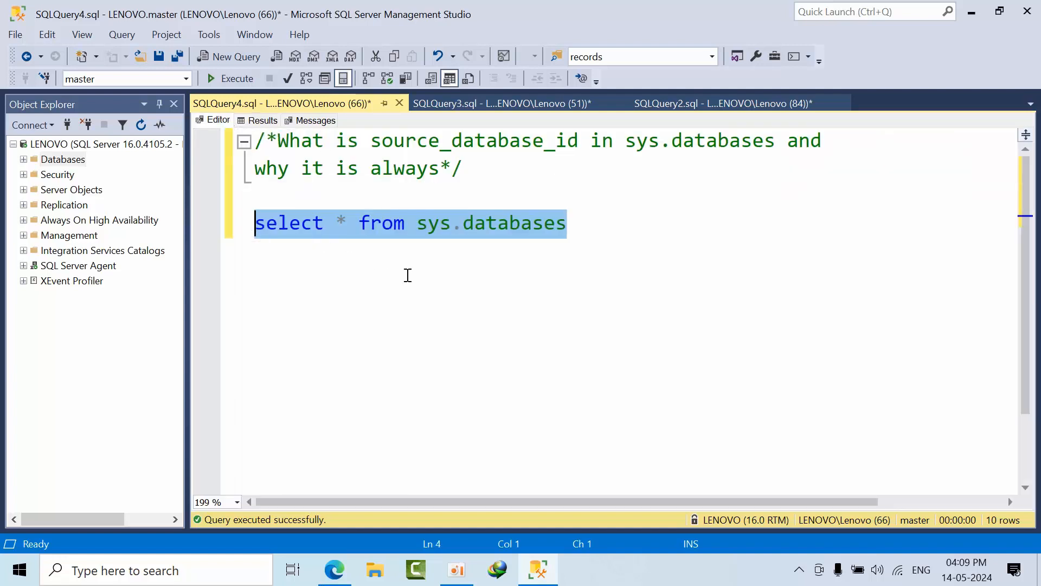
click(567, 223)
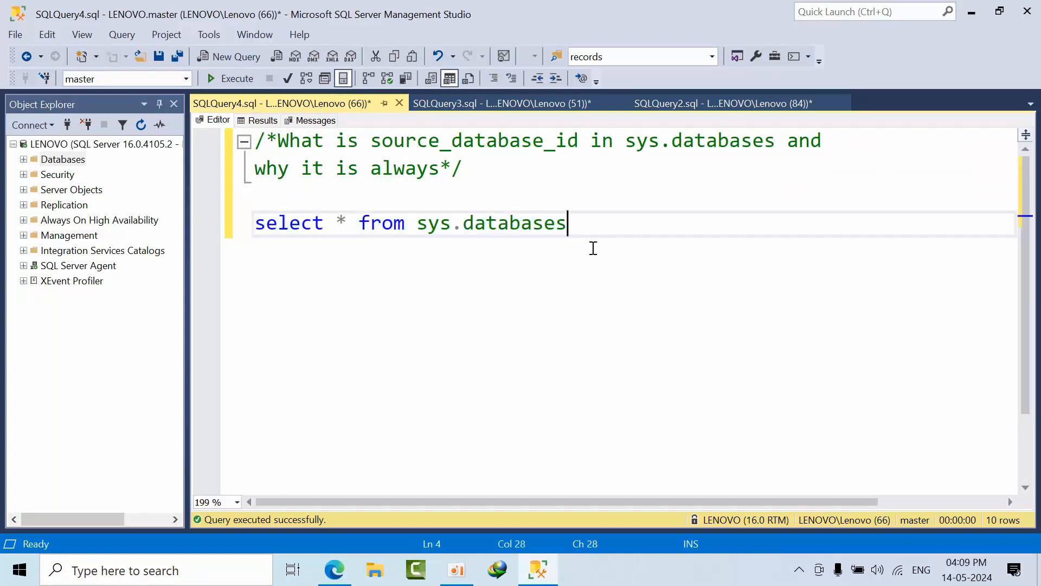
- Write a SELECT listing name, database_id and source_database_id using IntelliSense completion
text(select)
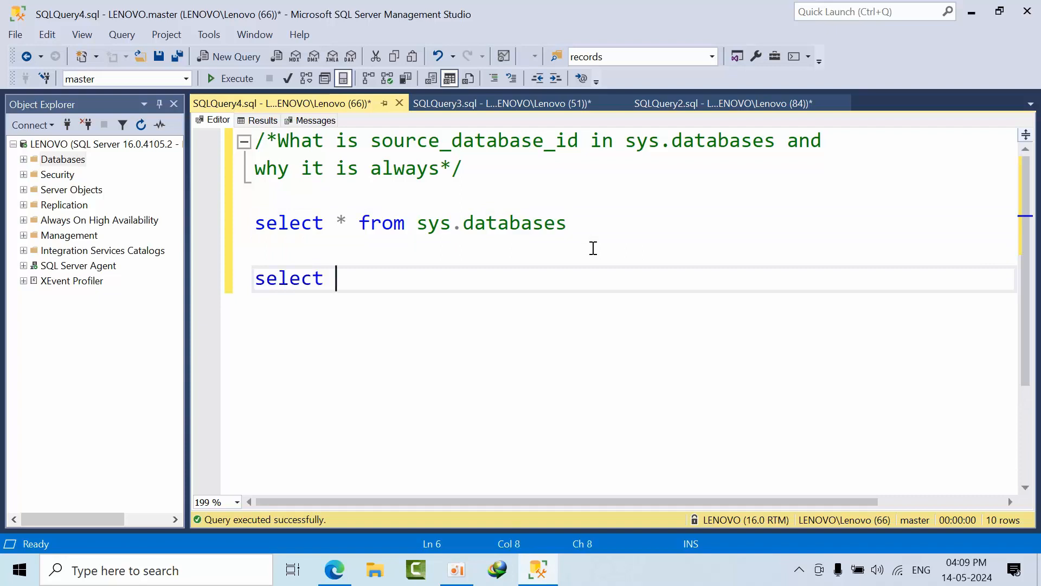
text(name,)
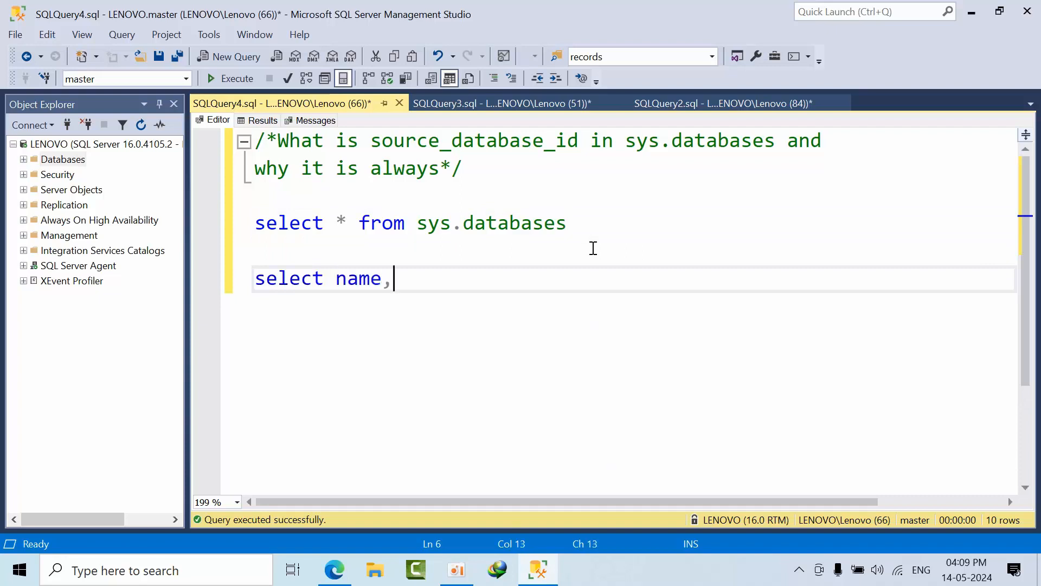
text(data)
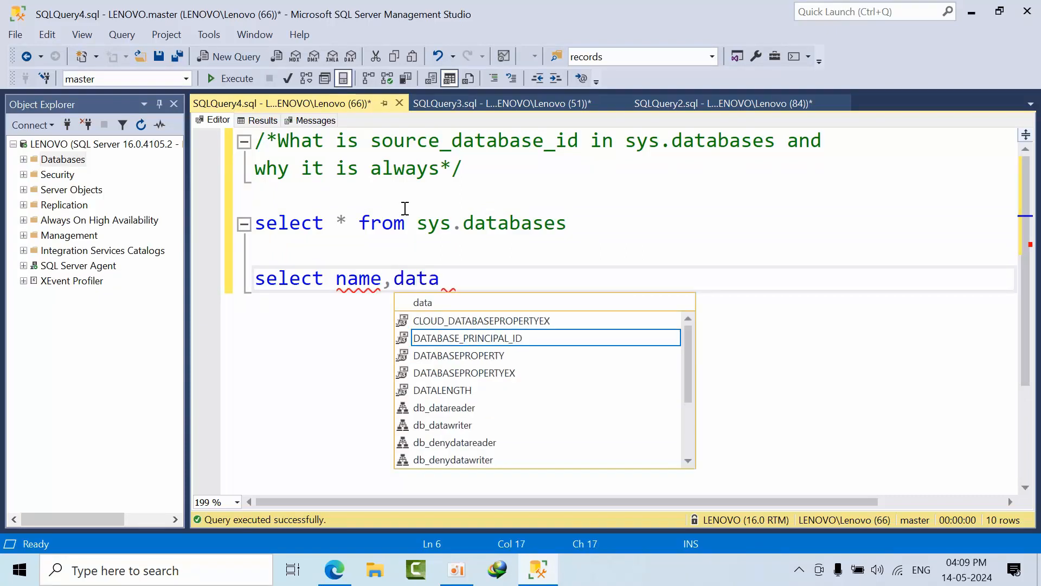
key(Escape)
text(name)
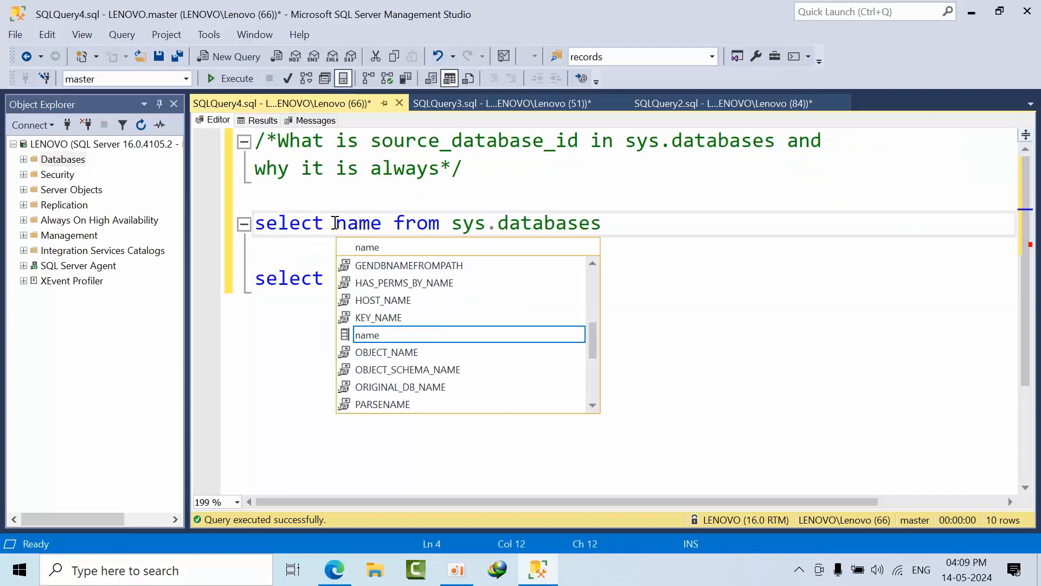
text(,dataase_id,sou)
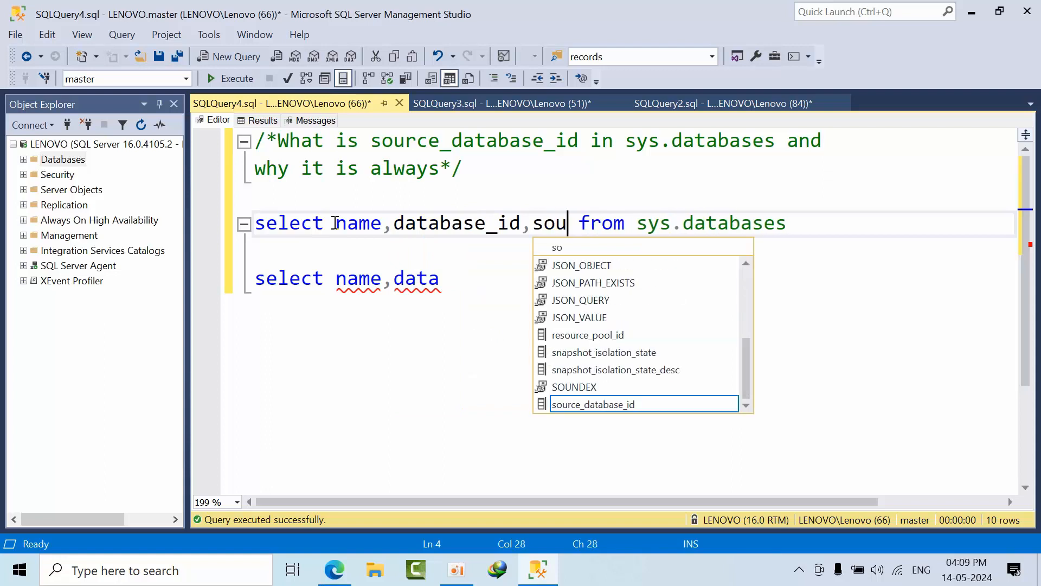
key(Tab)
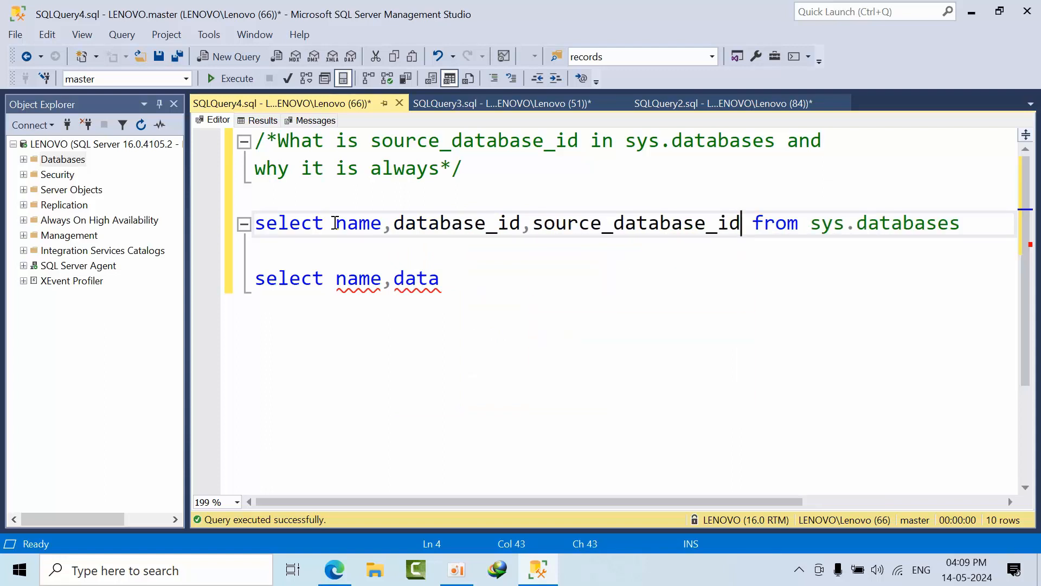
- Add DB_NAME(source_database_id) to the column list
text(,db_)
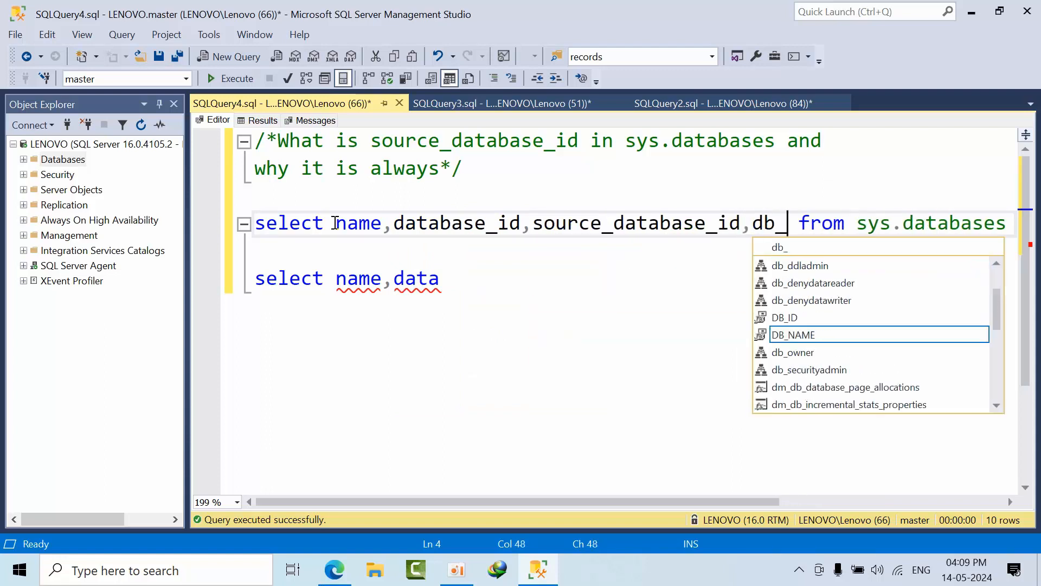
key(Tab)
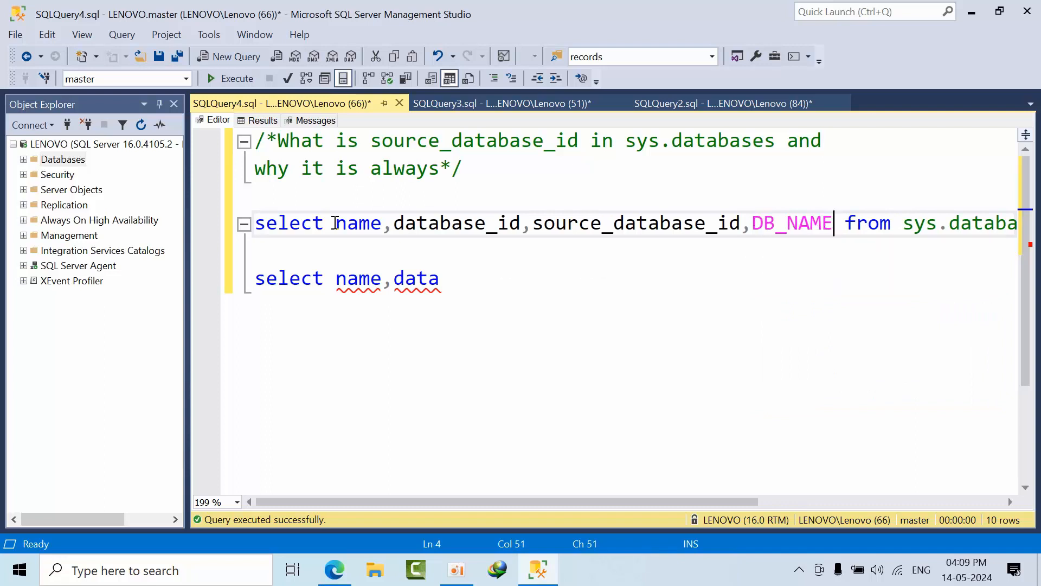
text((s)
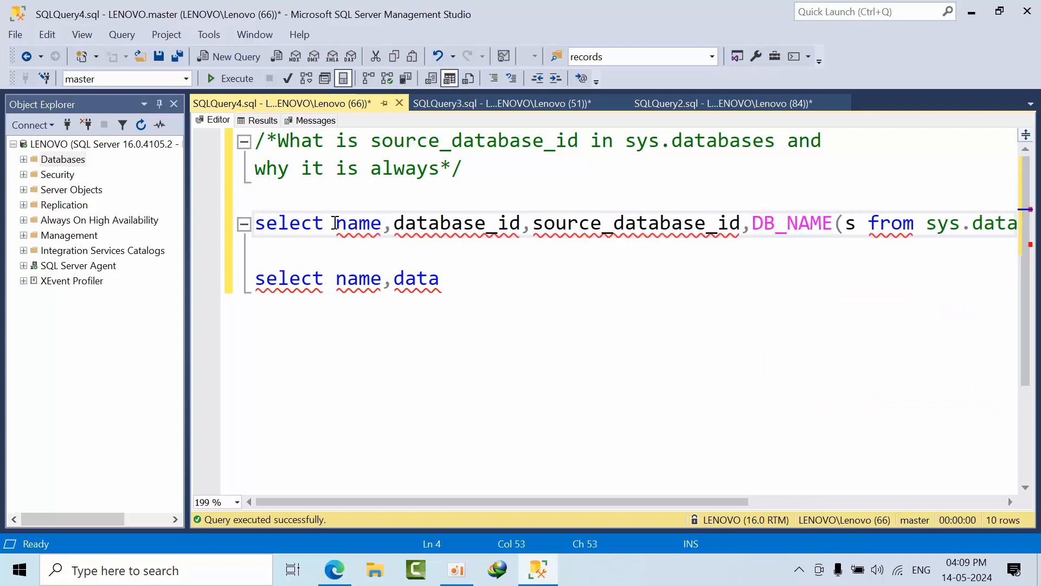
text(ource_dat)
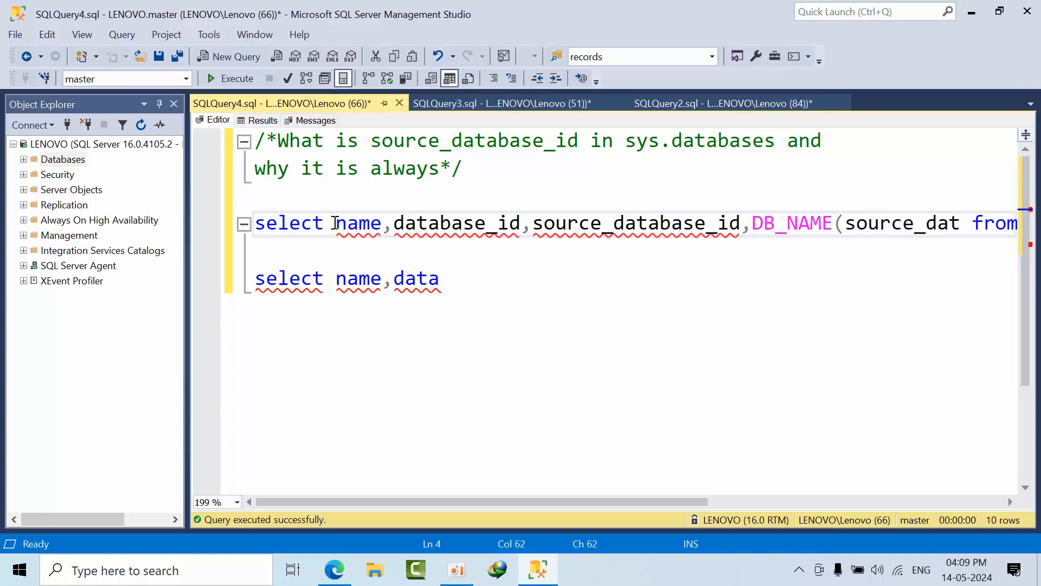
scroll(right, 3)
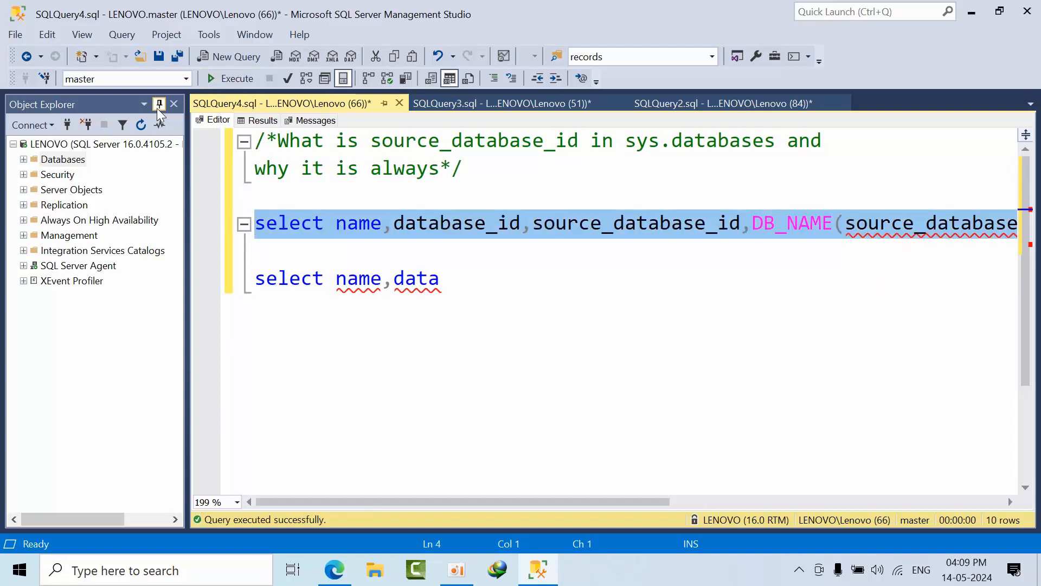
- Hide Object Explorer, run the new query, and clear the line below for the snapshot script
click(158, 105)
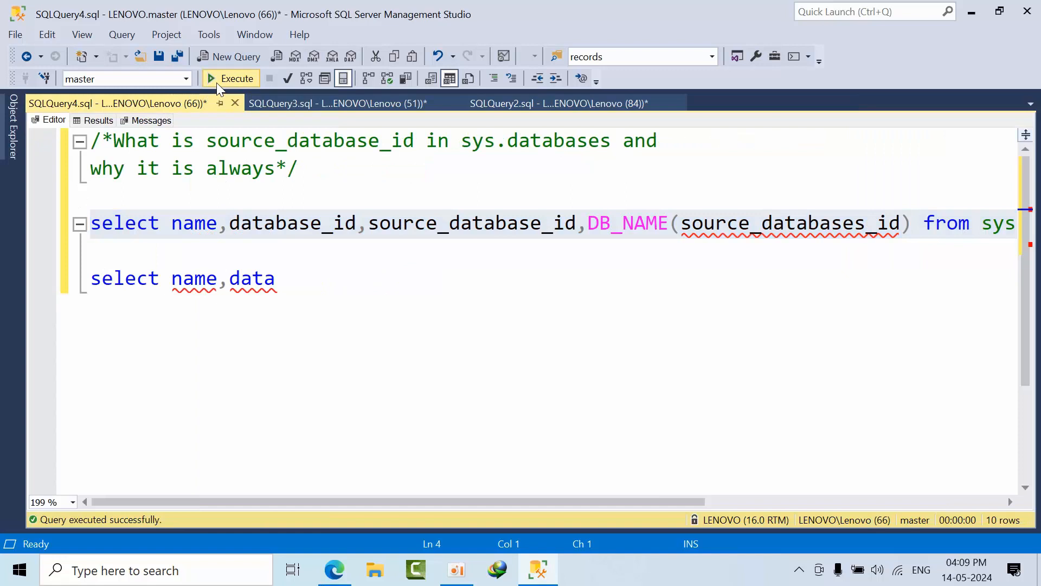
click(229, 78)
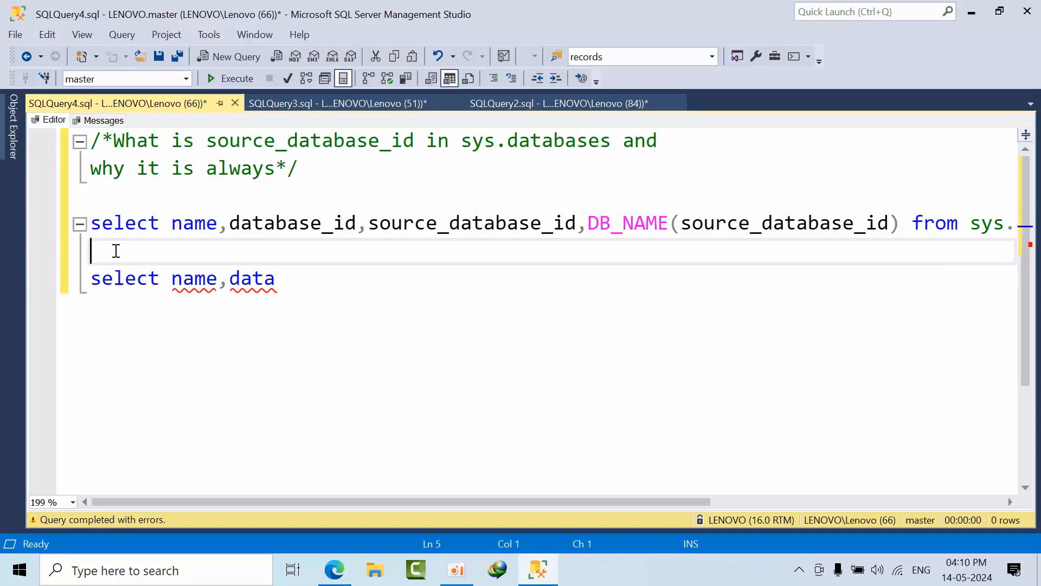
click(237, 78)
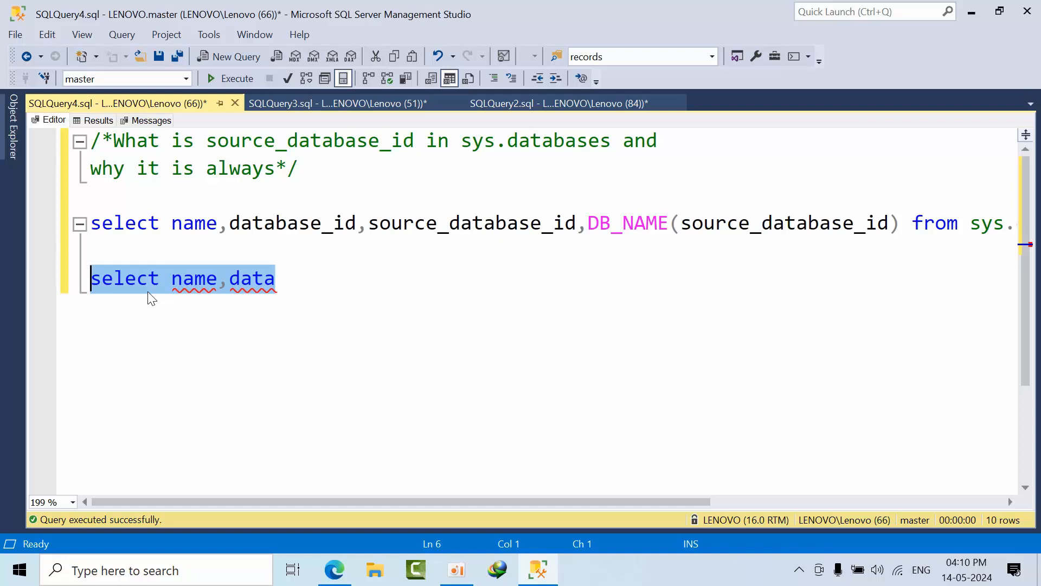
key(Delete)
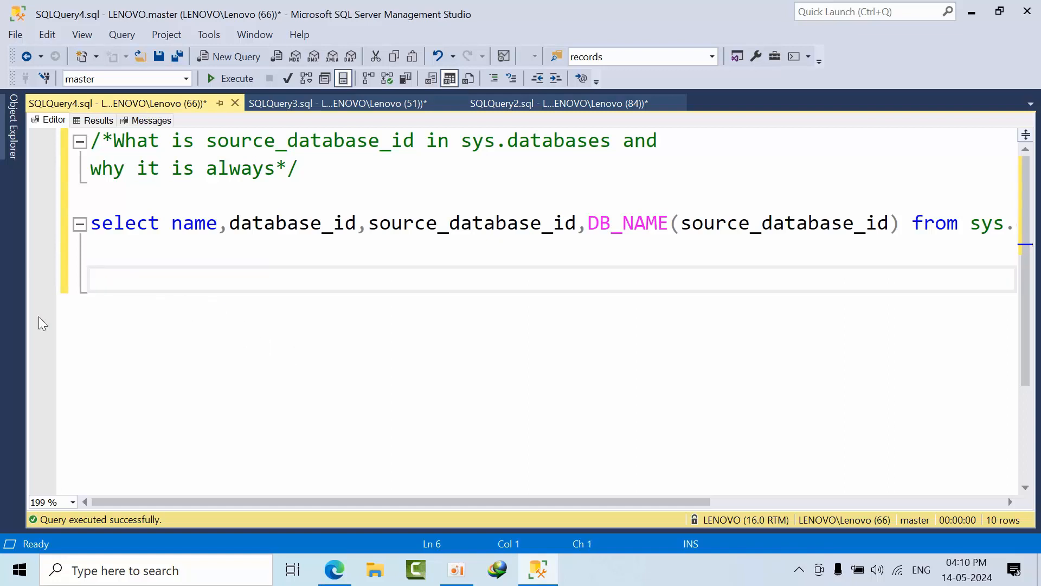
click(335, 103)
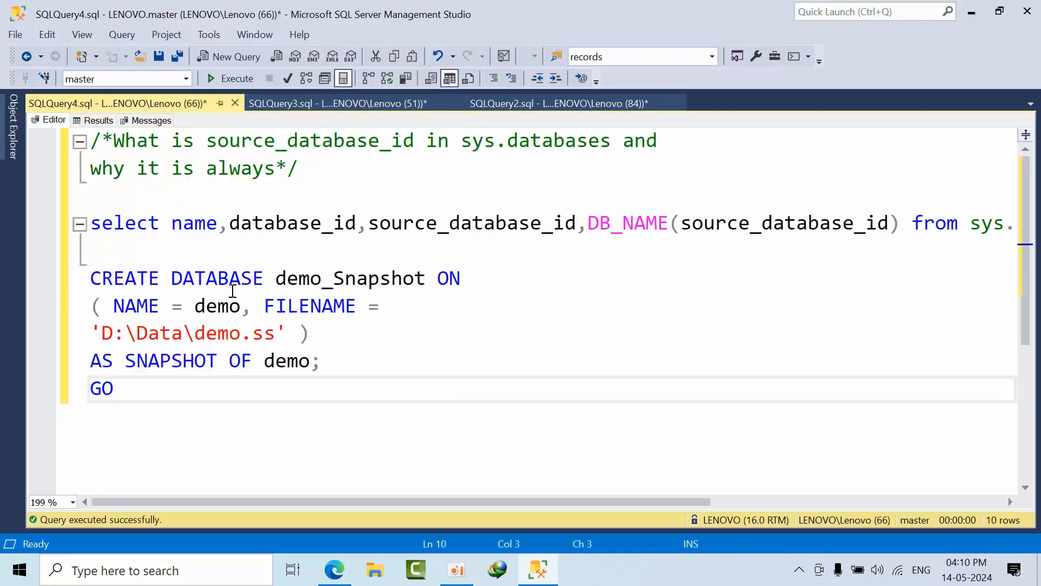
- Bring up the demo database's properties from Object Explorer
double_click(217, 306)
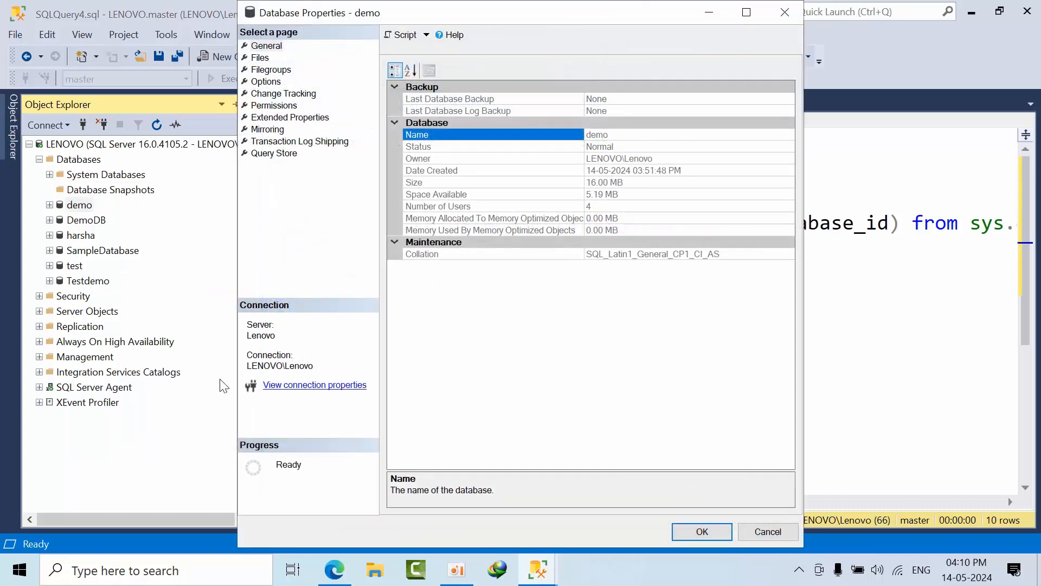
- Check demo's logical file name on the Files page and close the properties dialog
click(260, 58)
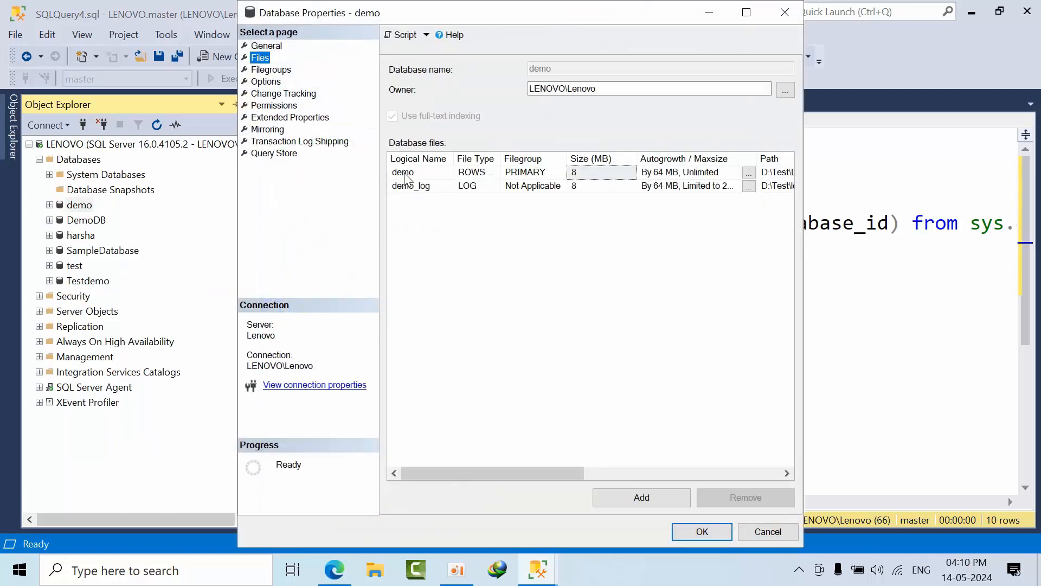
click(767, 531)
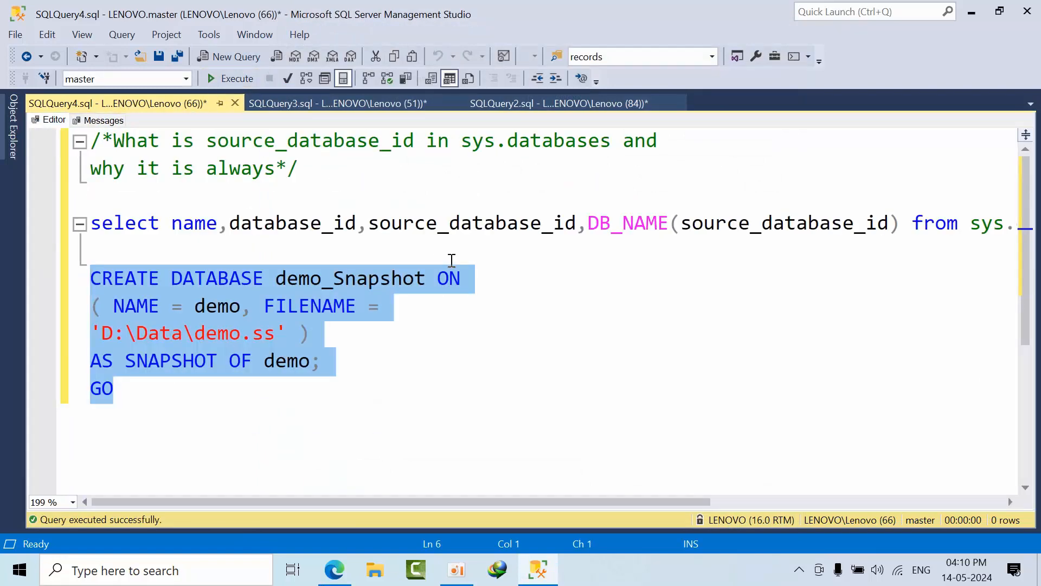
- Rerun the sys.databases query and point out master, demo and the new demo_Snapshot row with source demo
click(230, 78)
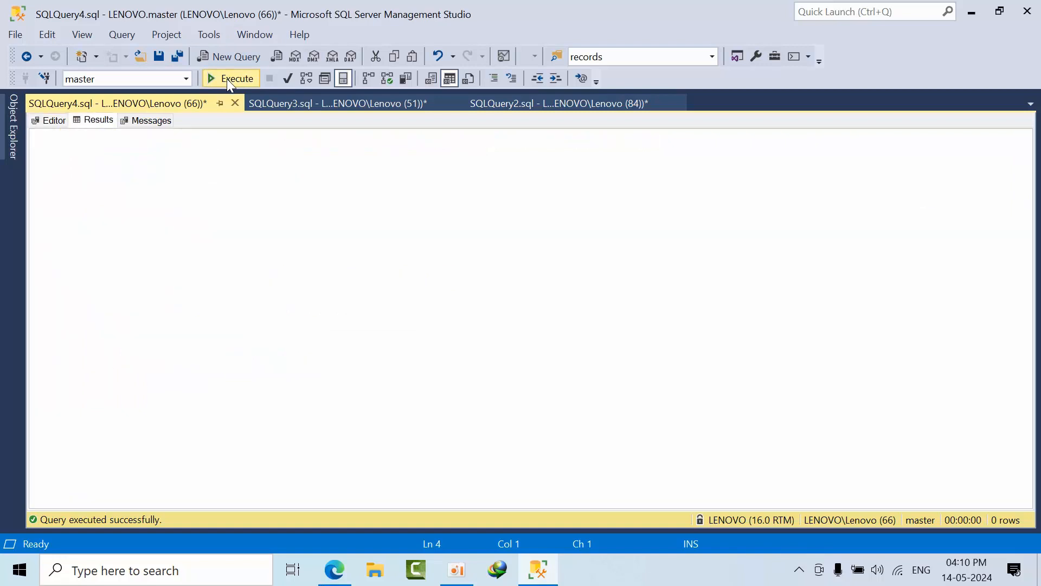
click(230, 78)
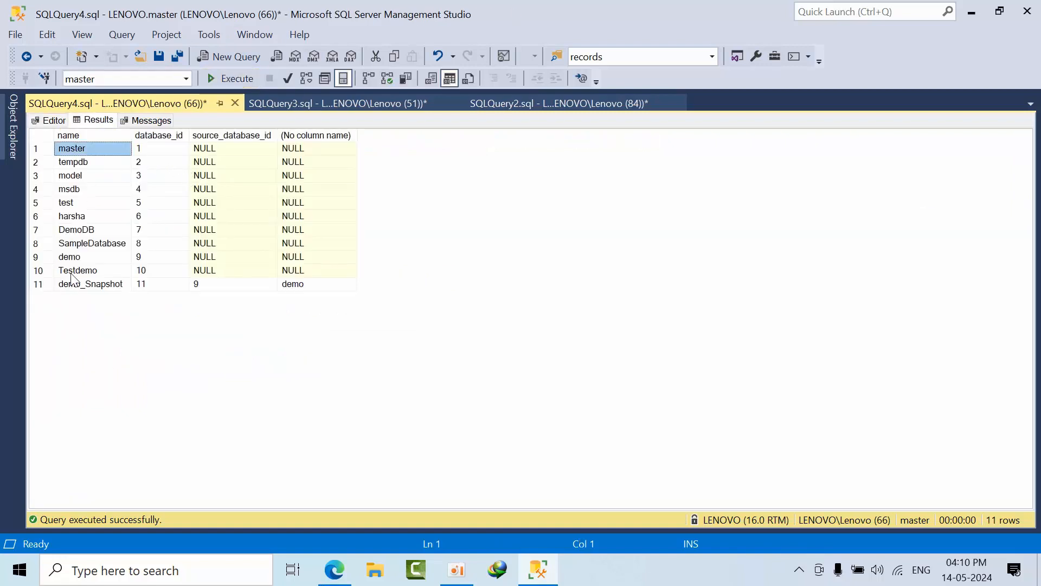
click(69, 257)
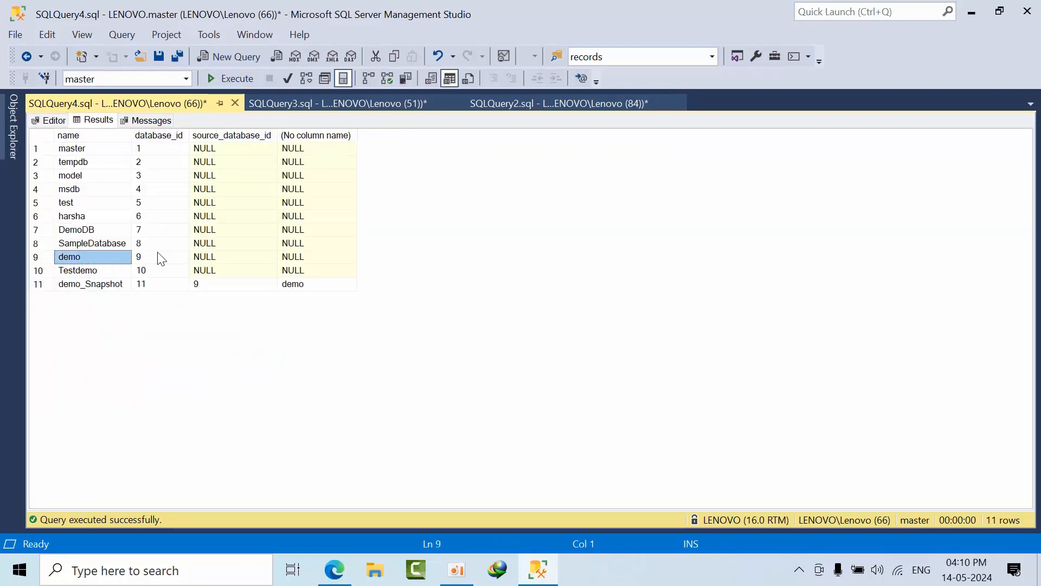
click(90, 283)
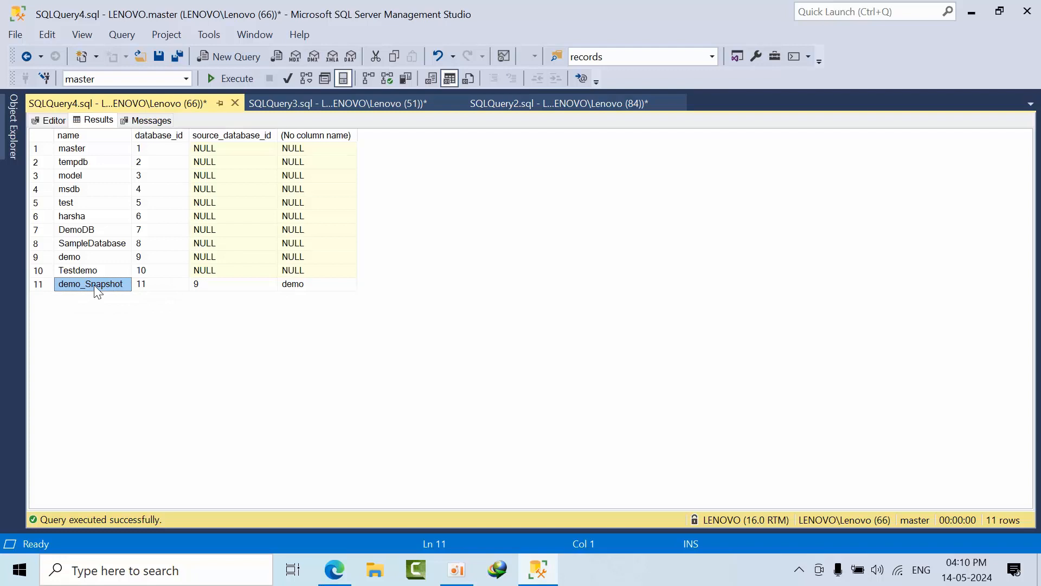
click(160, 283)
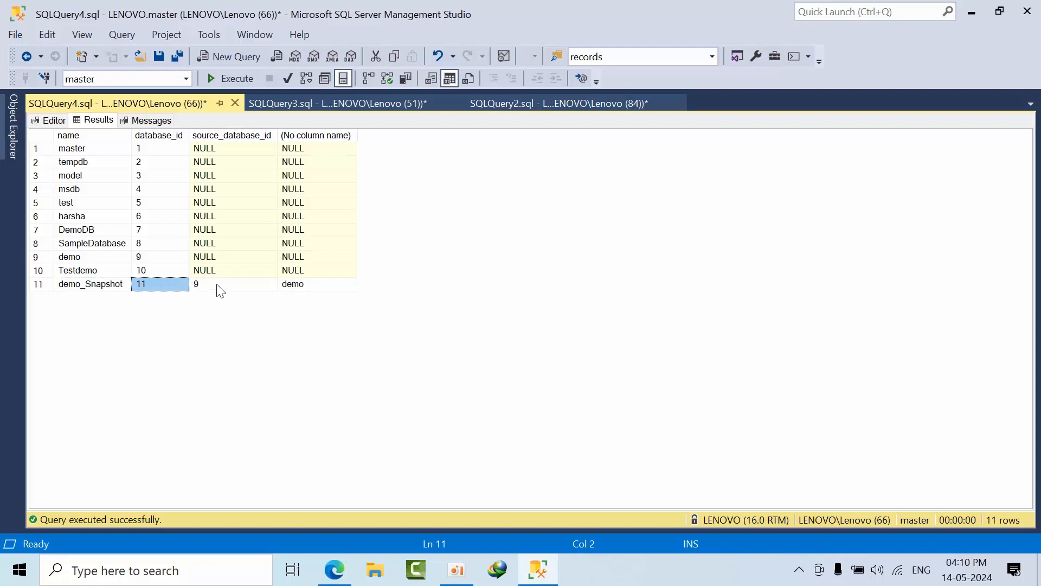
click(70, 256)
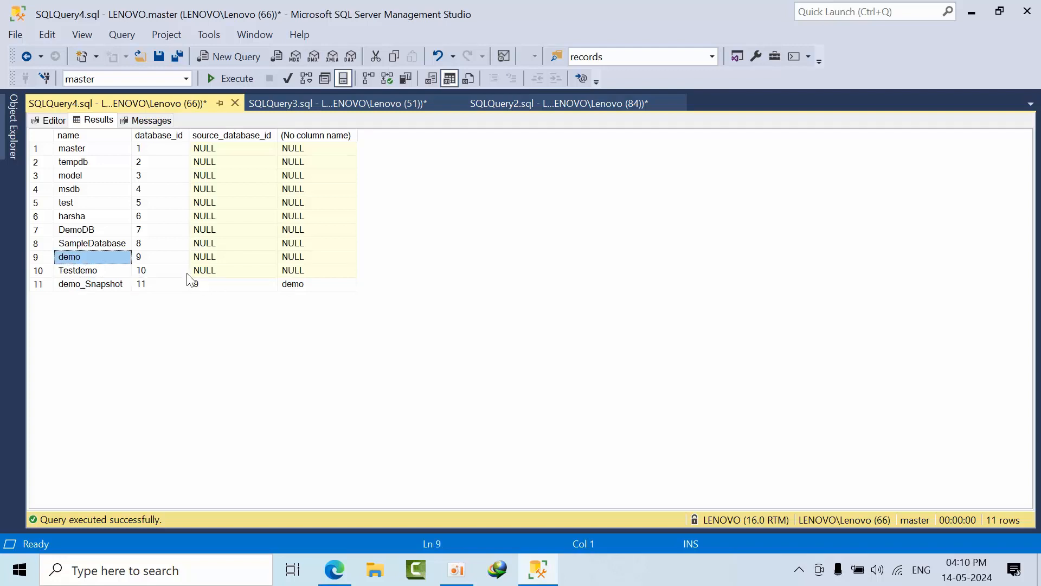
click(316, 283)
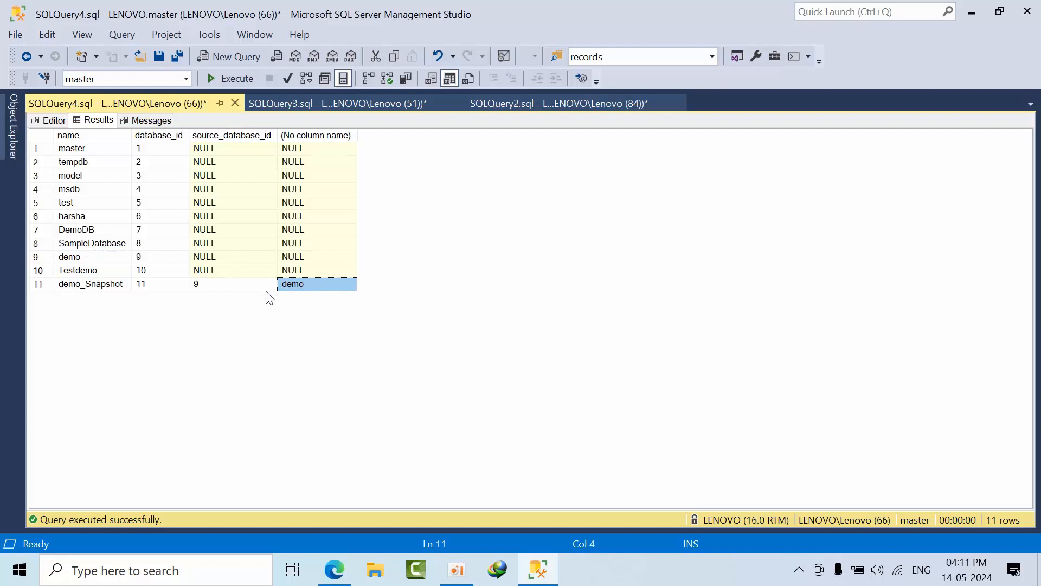
mouse_move(316, 291)
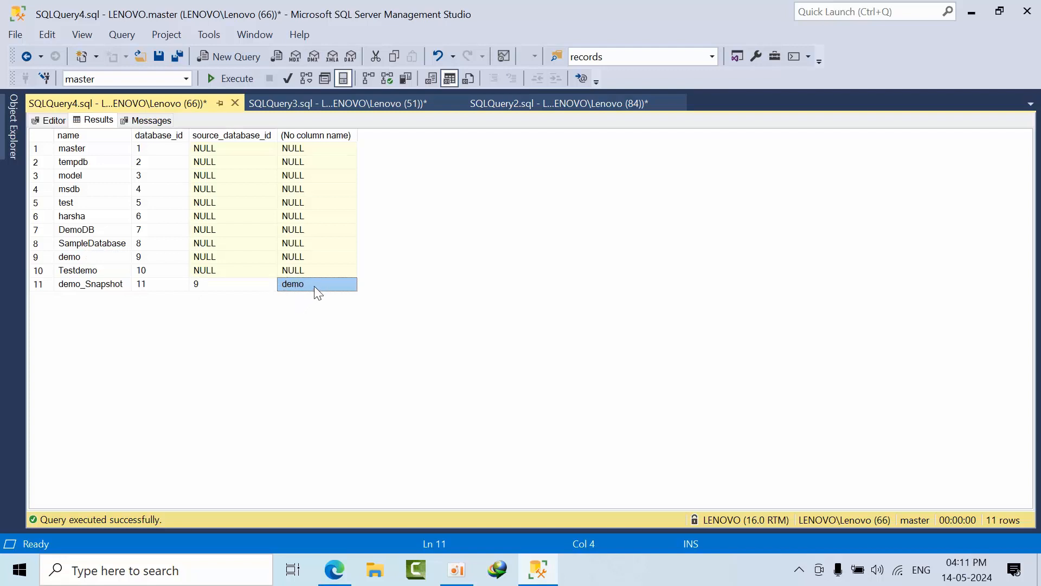
mouse_move(313, 285)
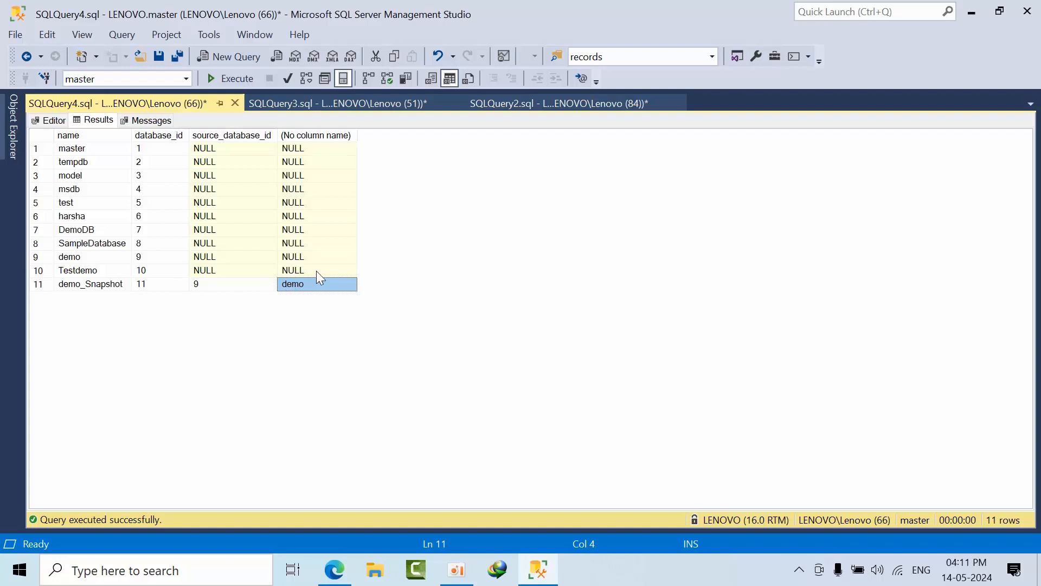
mouse_move(344, 299)
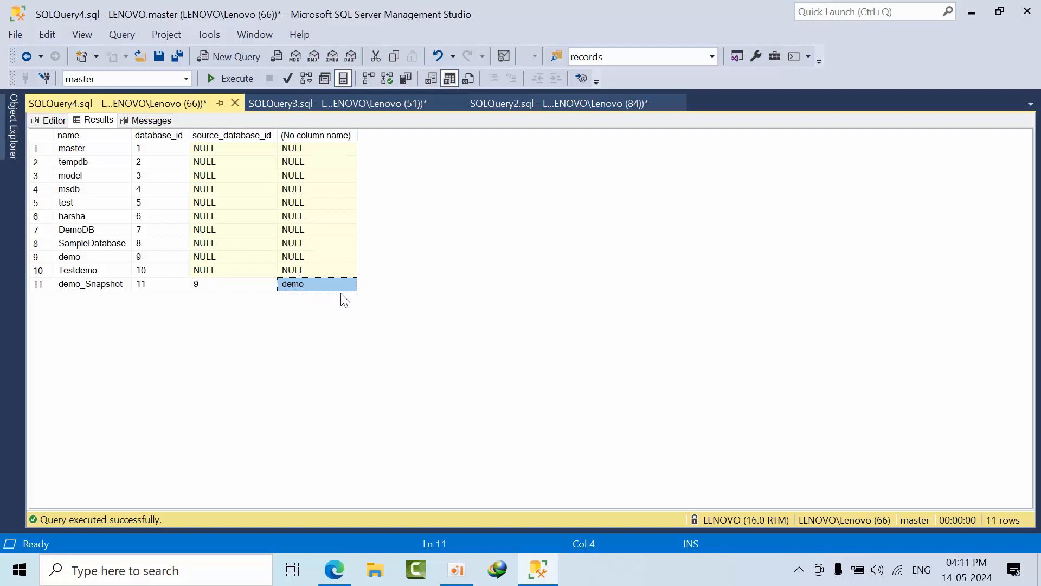
mouse_move(254, 251)
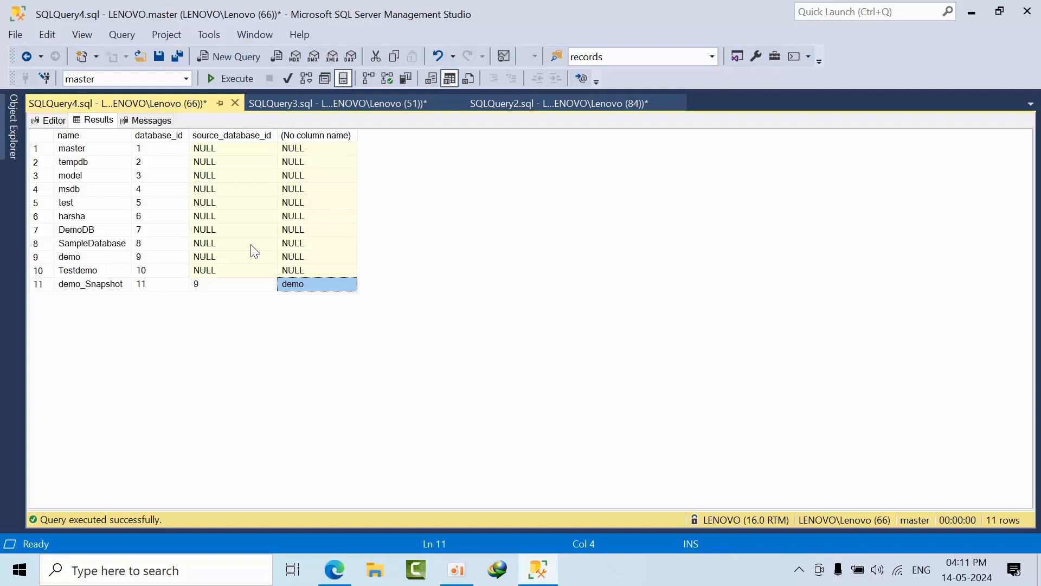
mouse_move(229, 279)
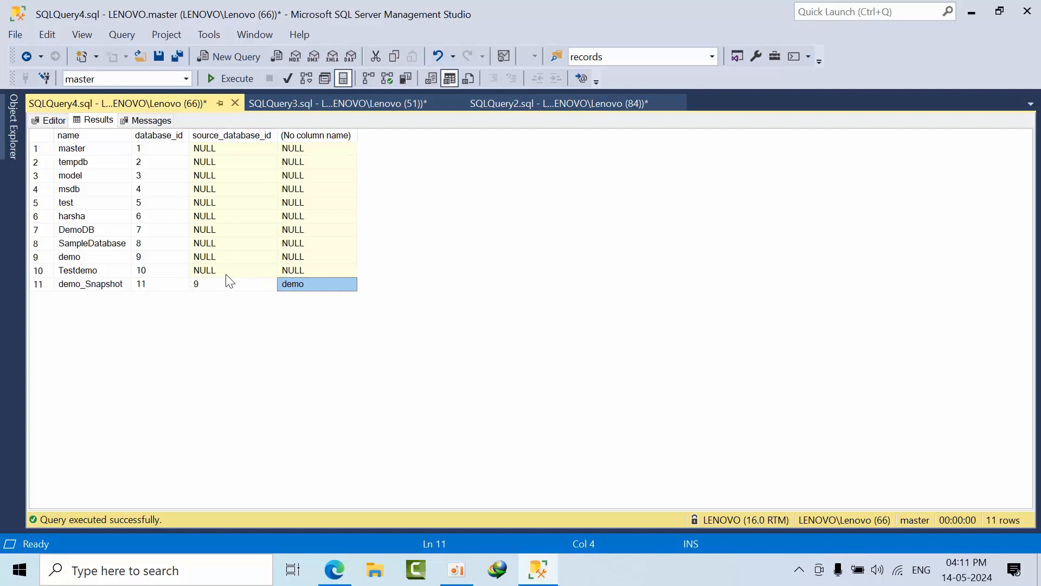
mouse_move(351, 324)
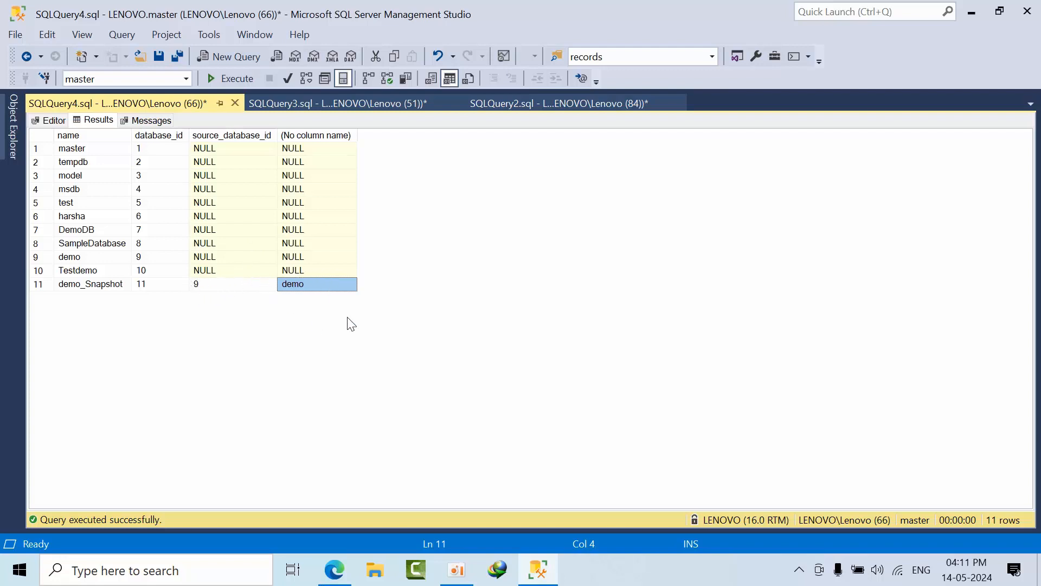
mouse_move(314, 303)
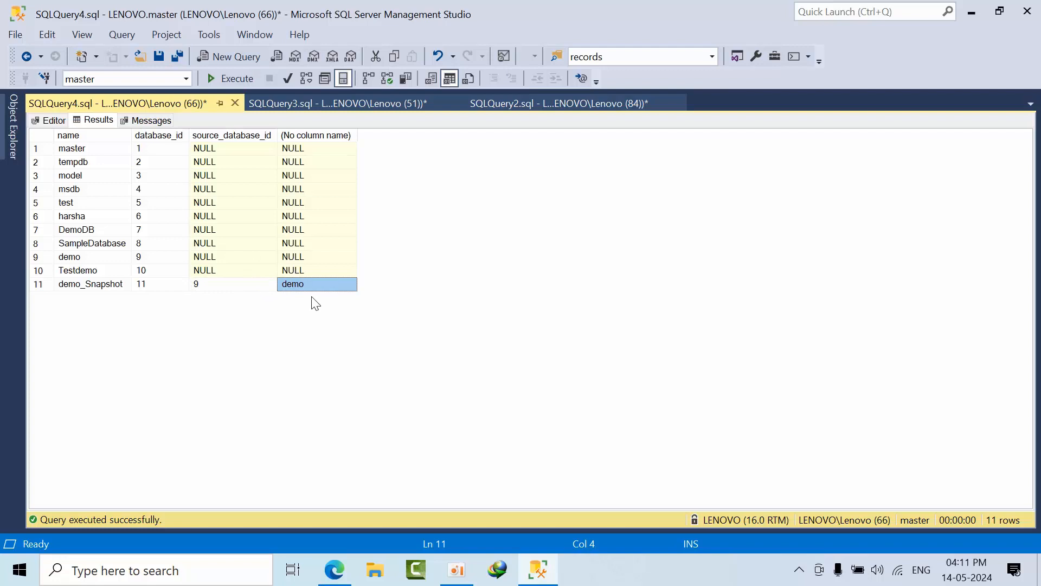